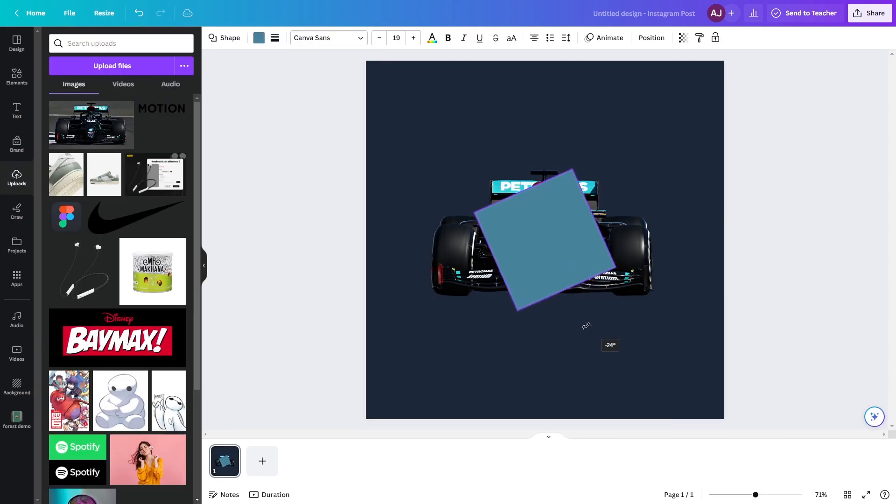
# Step: Enlarge the tilted square over the lower page and fill it with the turquoise photo colour
pyautogui.moveTo(540, 245); pyautogui.dragTo(401, 386)
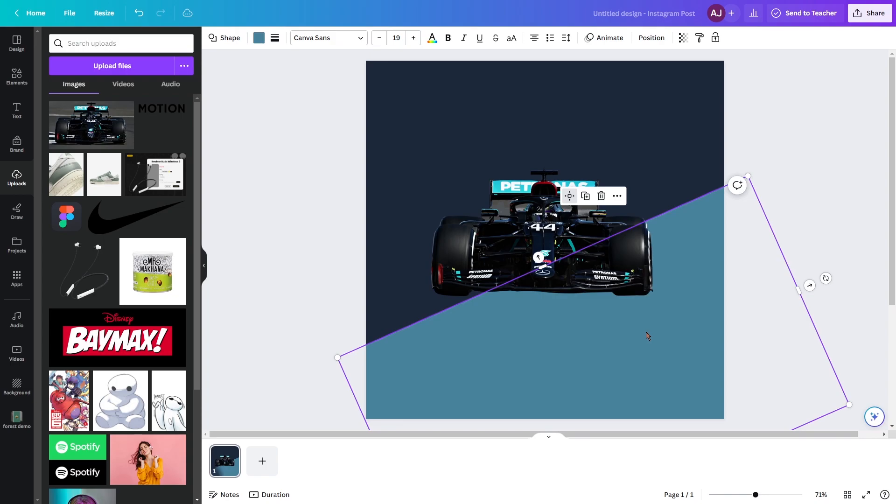
pyautogui.click(259, 38)
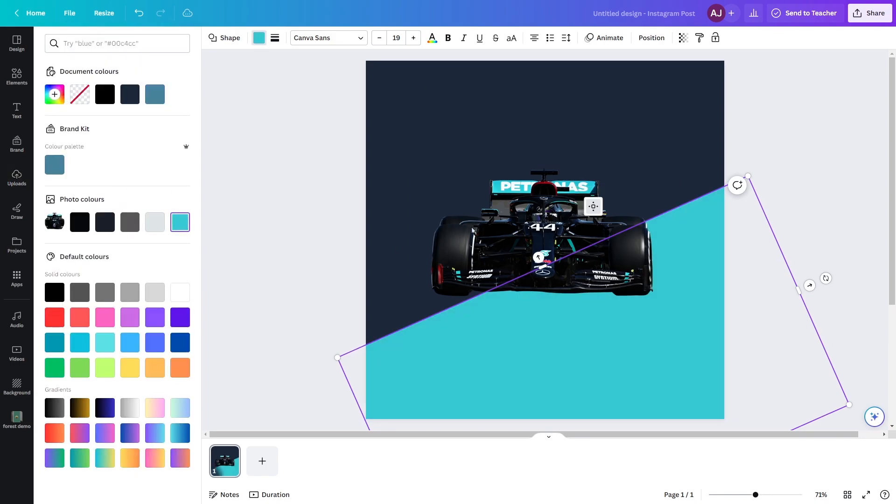
pyautogui.click(17, 177)
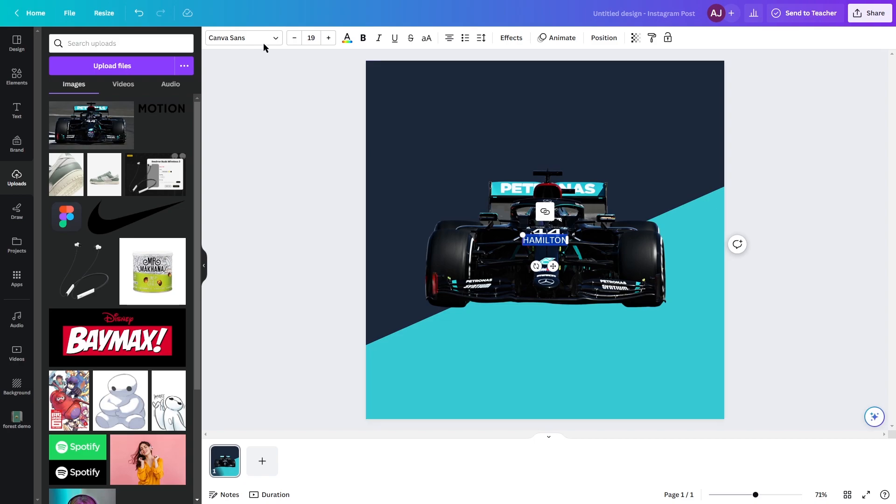
# Step: Set the HAMILTON text in the Anton font and apply the Hollow outline effect
pyautogui.write('a')
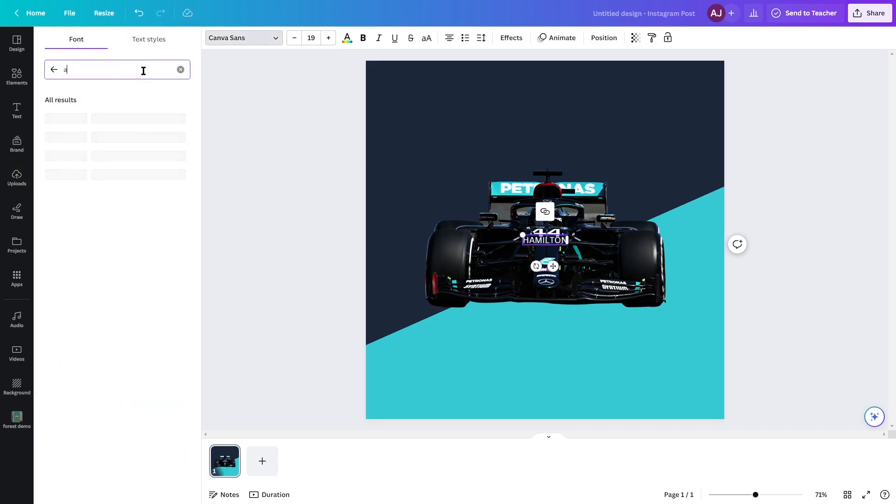
pyautogui.write('nton')
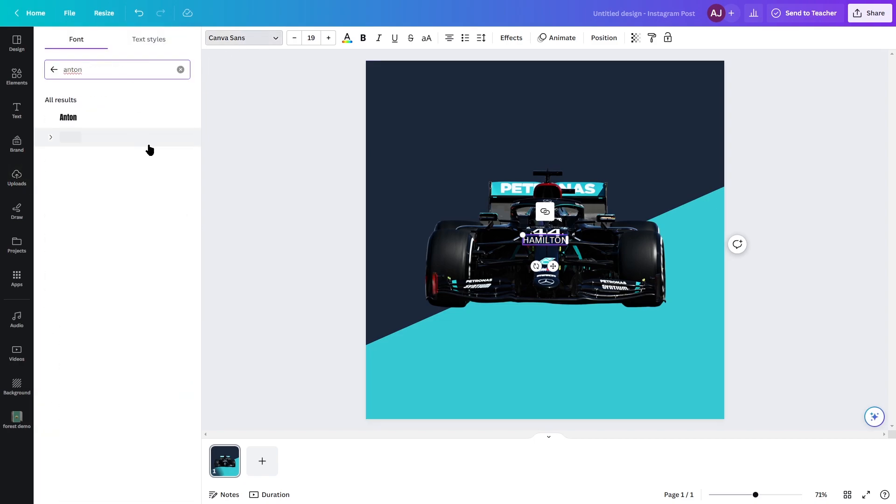
pyautogui.click(17, 178)
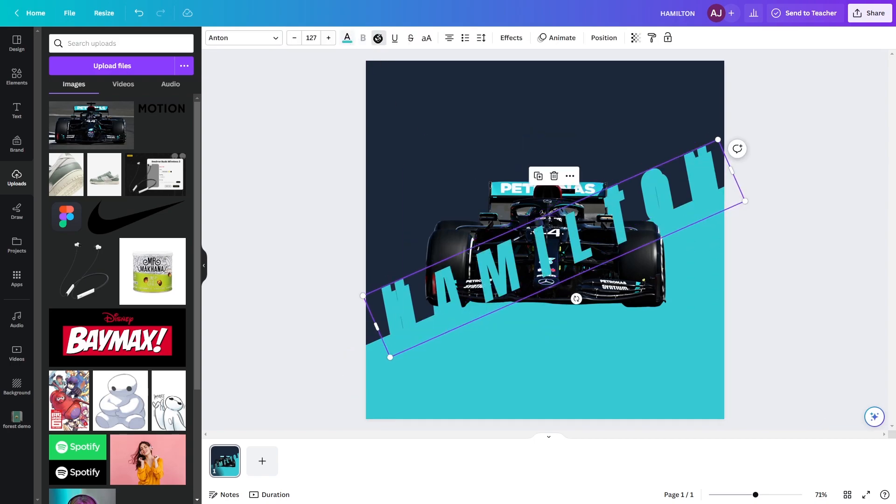
pyautogui.click(510, 37)
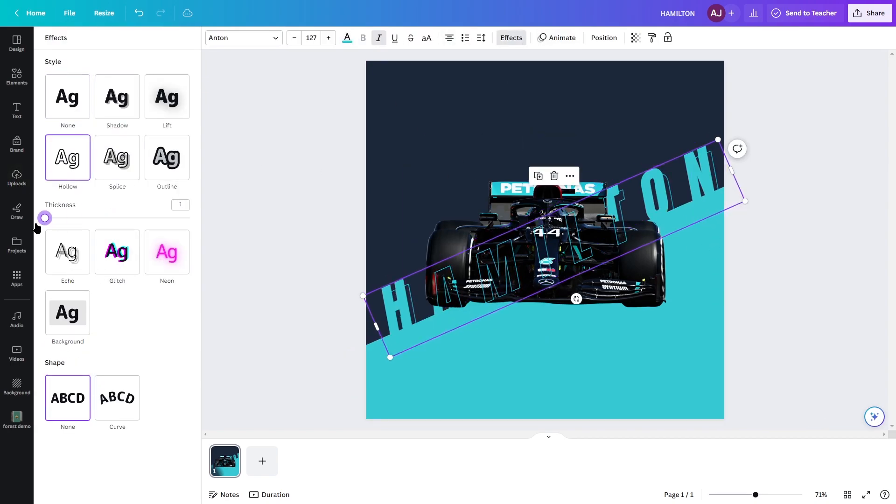
pyautogui.click(17, 178)
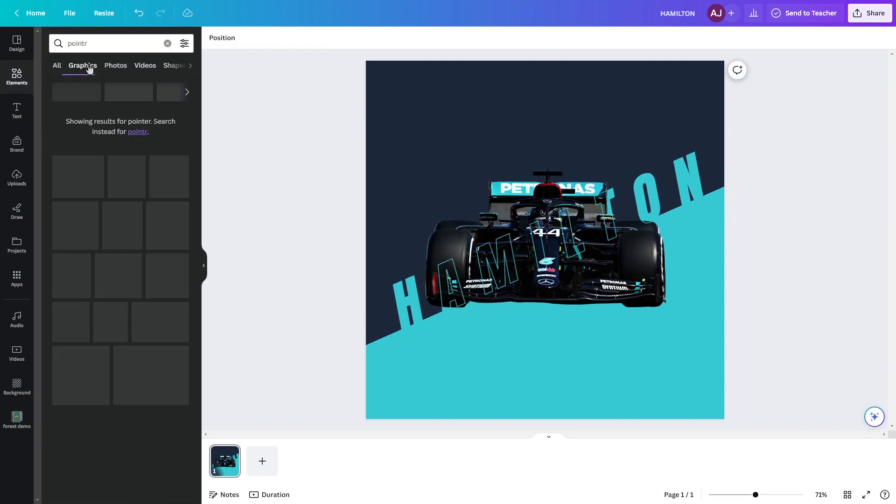
# Step: Add a pointer line graphic and position it around the car
pyautogui.click(544, 240)
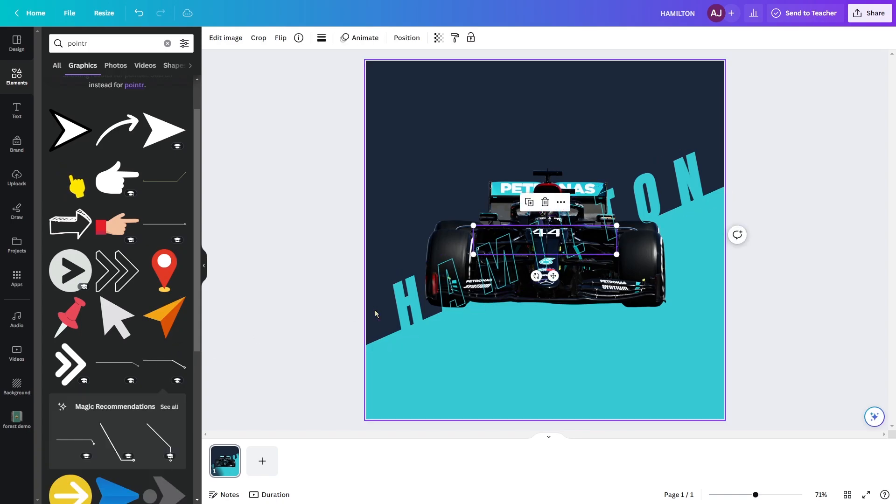
pyautogui.moveTo(545, 240); pyautogui.dragTo(509, 164)
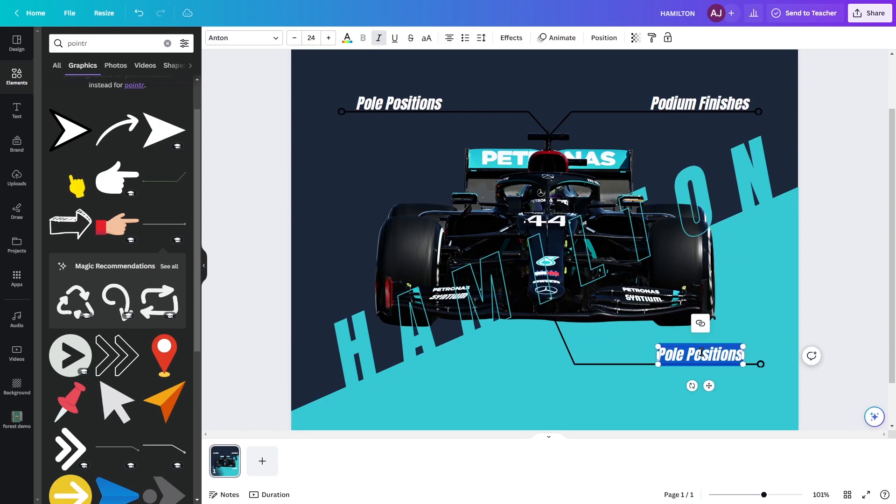
# Step: Label the third callout World Championships and place stat numbers 103, 101 and 7 behind the labels
pyautogui.write('World Championships')
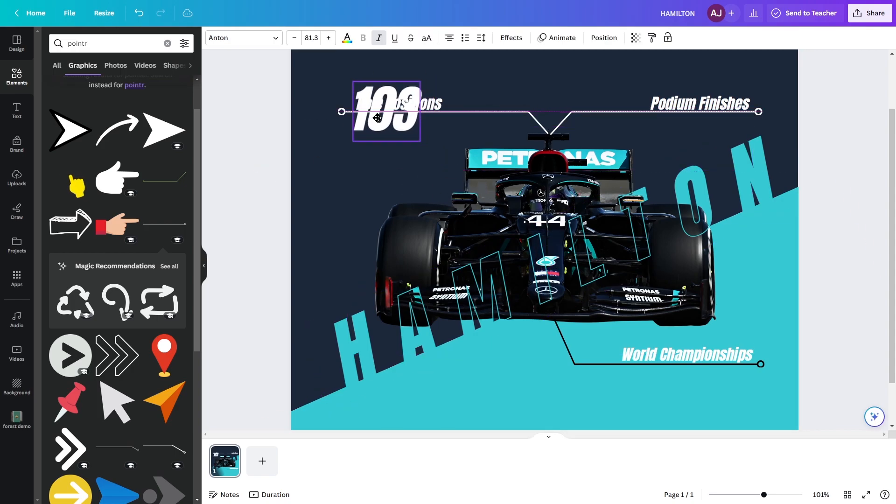
pyautogui.click(392, 111)
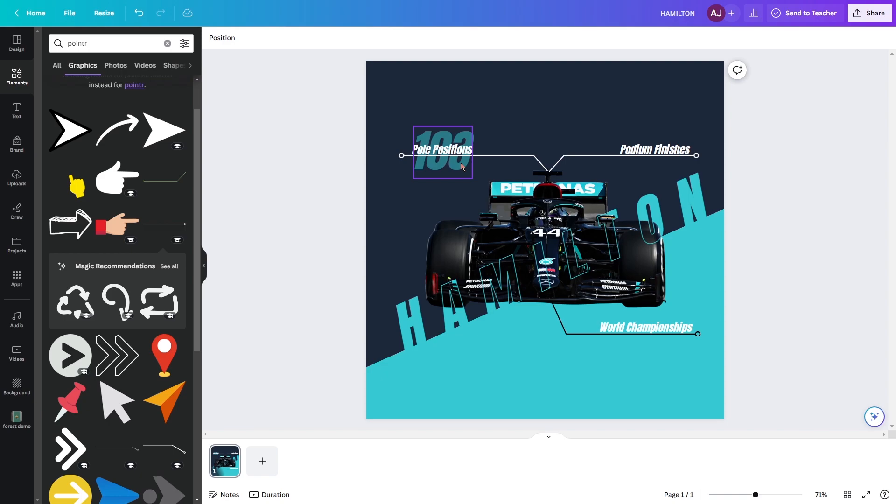
pyautogui.click(654, 156)
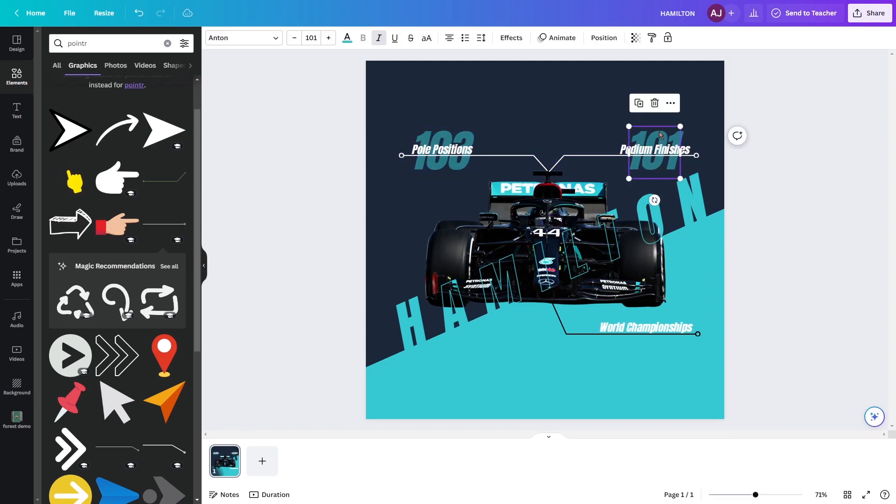
pyautogui.click(646, 327)
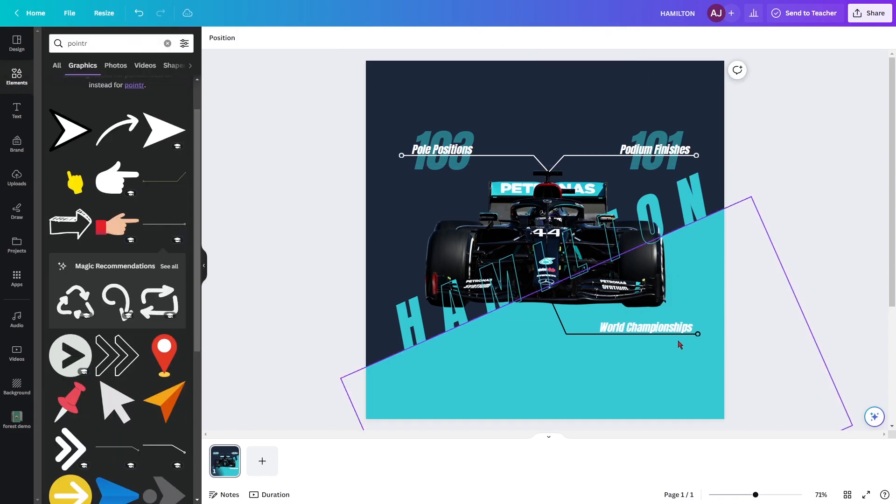
pyautogui.click(654, 337)
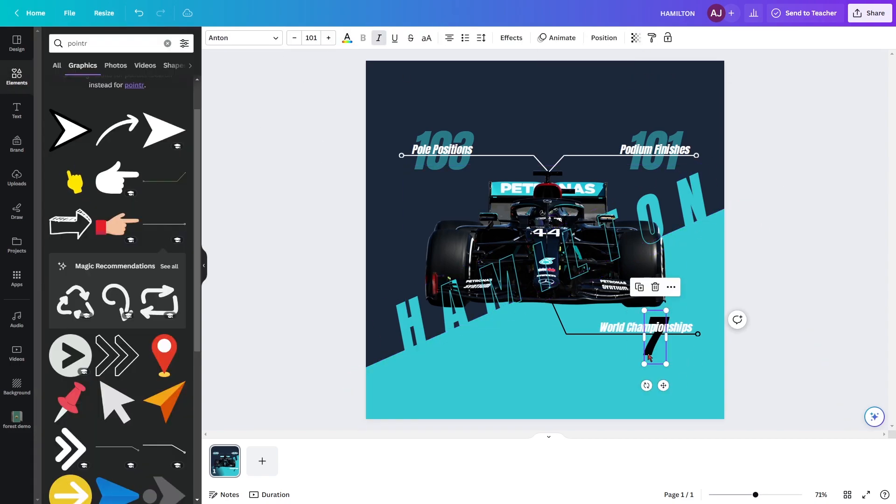
pyautogui.click(803, 218)
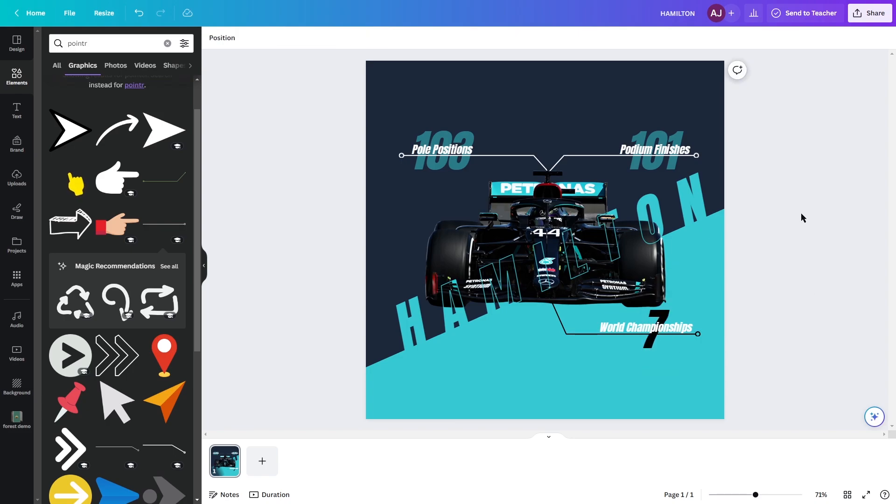
# Step: Add a texture graphic from Elements over the background and make it mostly transparent
pyautogui.write('tex')
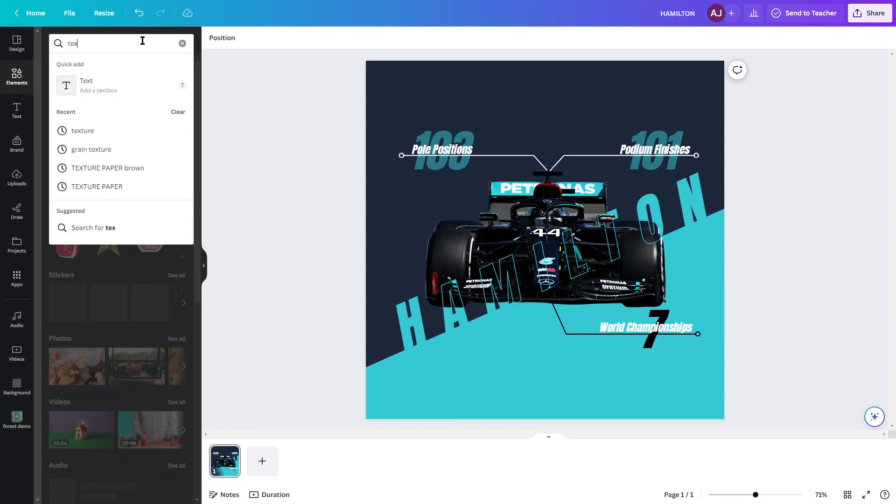
pyautogui.click(83, 131)
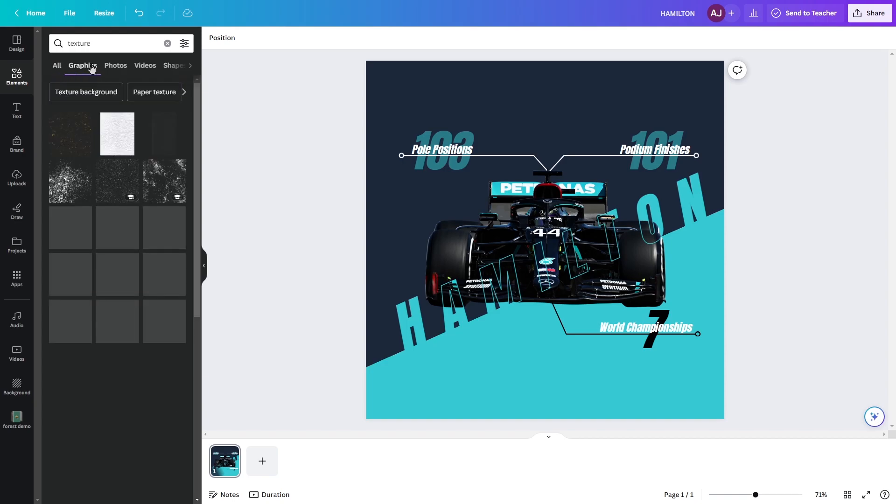
pyautogui.scroll(-3)
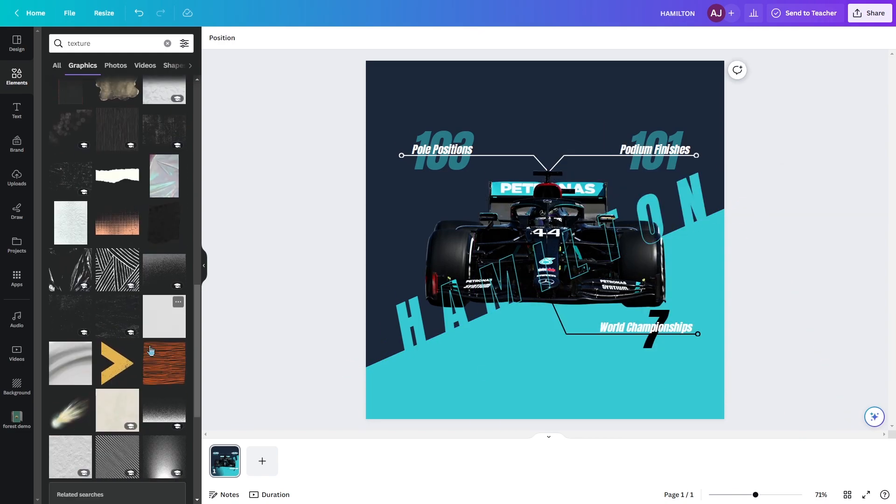
pyautogui.scroll(-3)
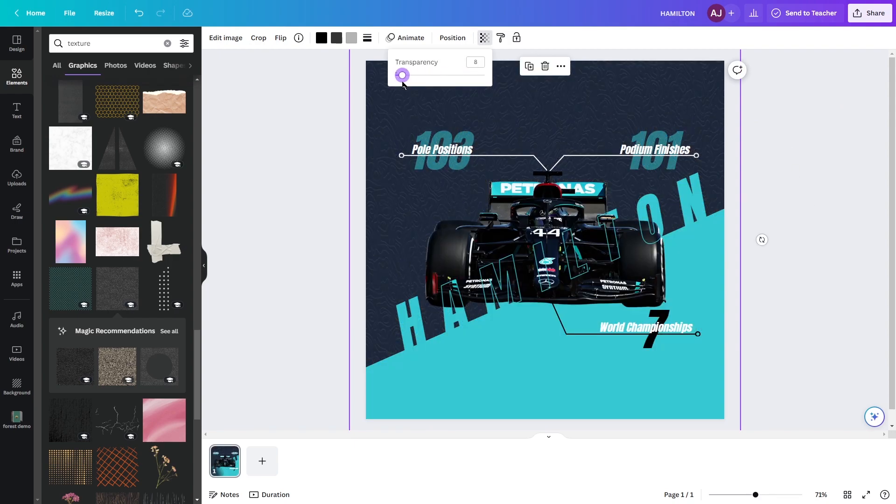
pyautogui.click(337, 37)
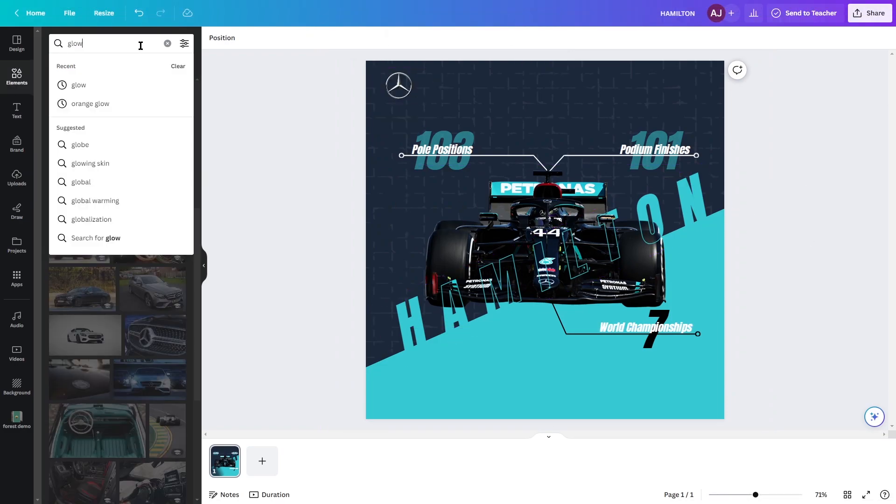
# Step: Add a glow graphic around the car and recolour it with a duotone shadow and highlight
pyautogui.press('Enter')
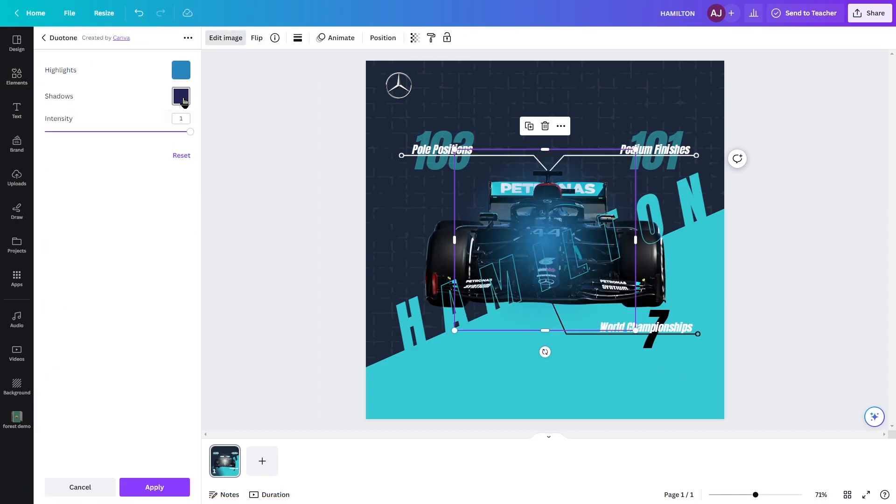
pyautogui.click(180, 96)
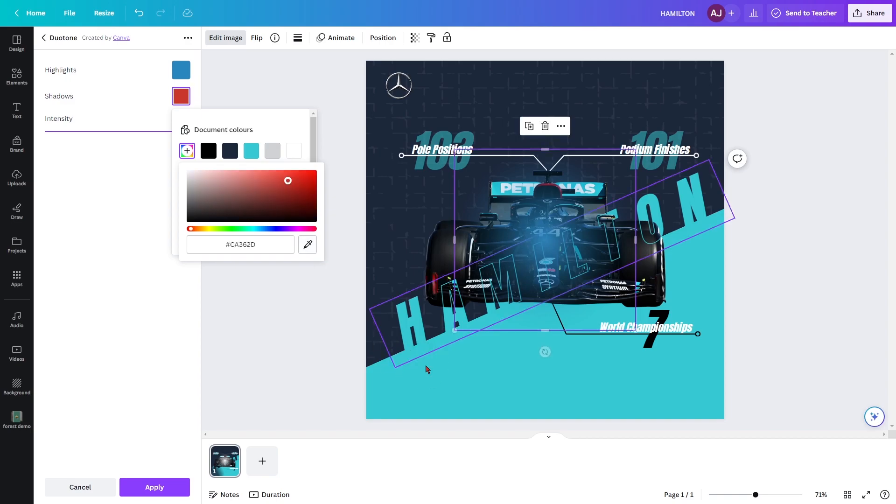
pyautogui.click(180, 70)
pyautogui.write('gra')
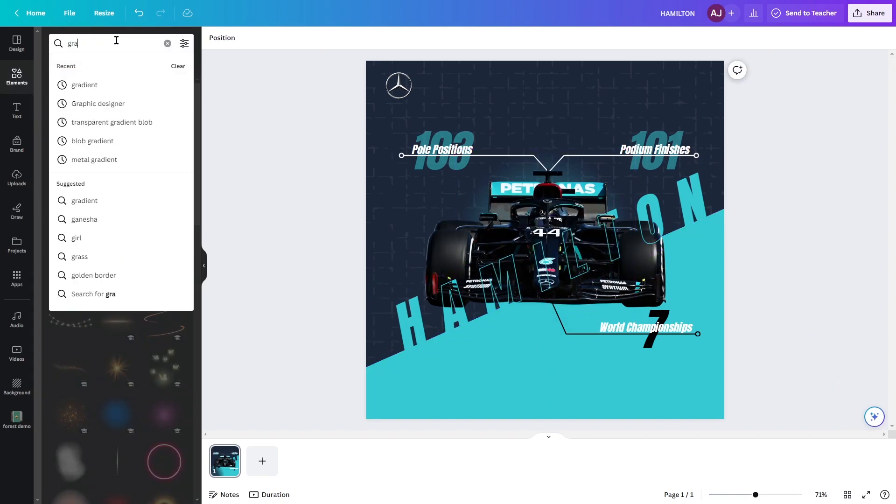
# Step: Add a gradient graphic band and apply Duotone shadow and highlight colours to it
pyautogui.click(84, 85)
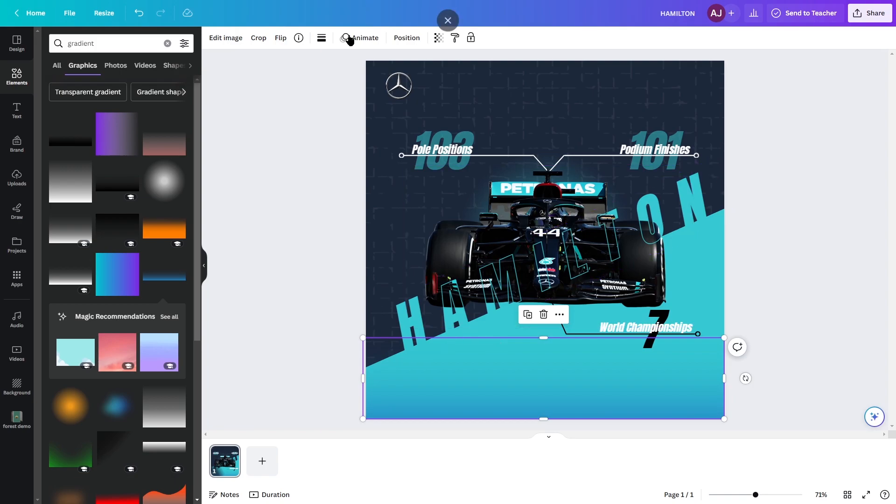
pyautogui.click(437, 37)
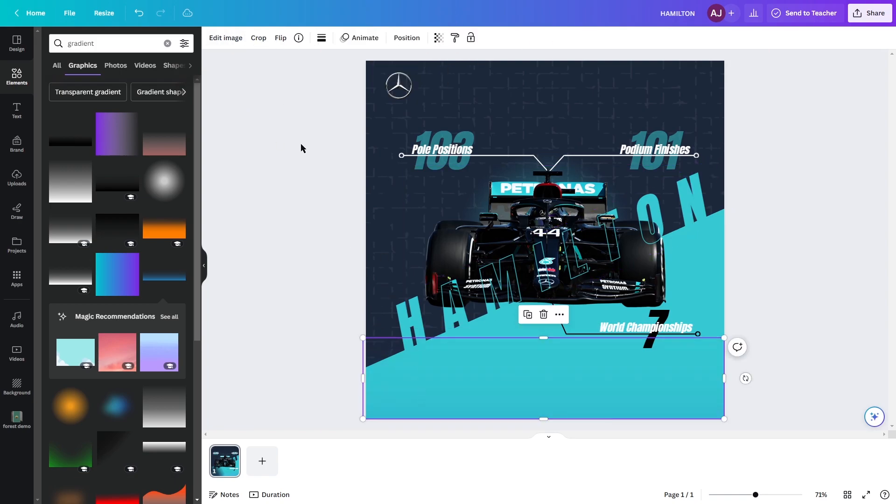
pyautogui.click(225, 37)
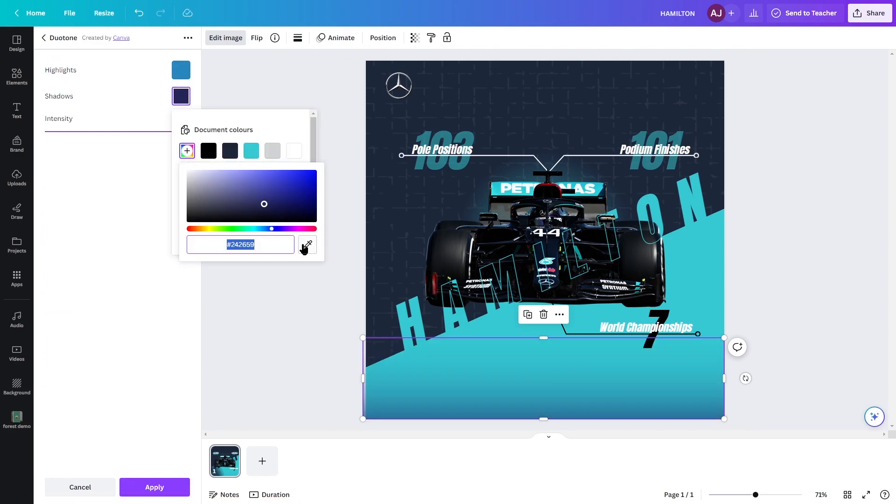
pyautogui.click(181, 70)
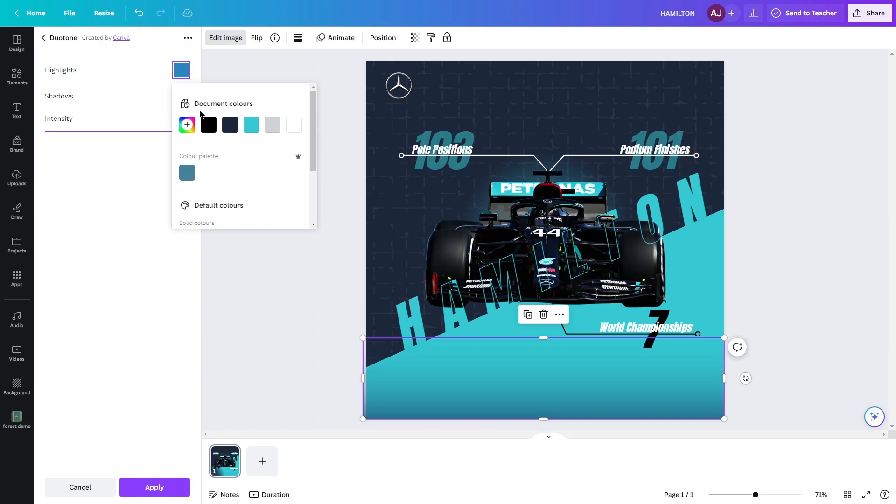
pyautogui.click(272, 124)
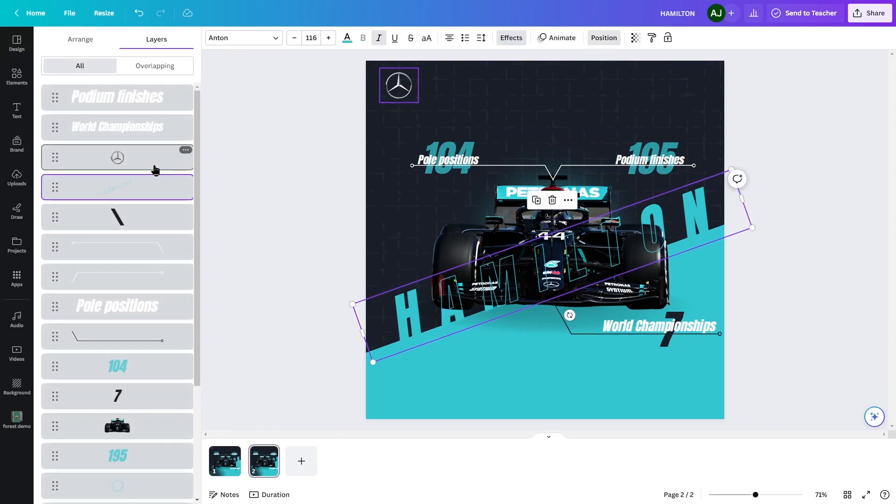
# Step: Scroll the Layers panel on page 2 to reach the HAMILTON text and line elements
pyautogui.scroll(-3)
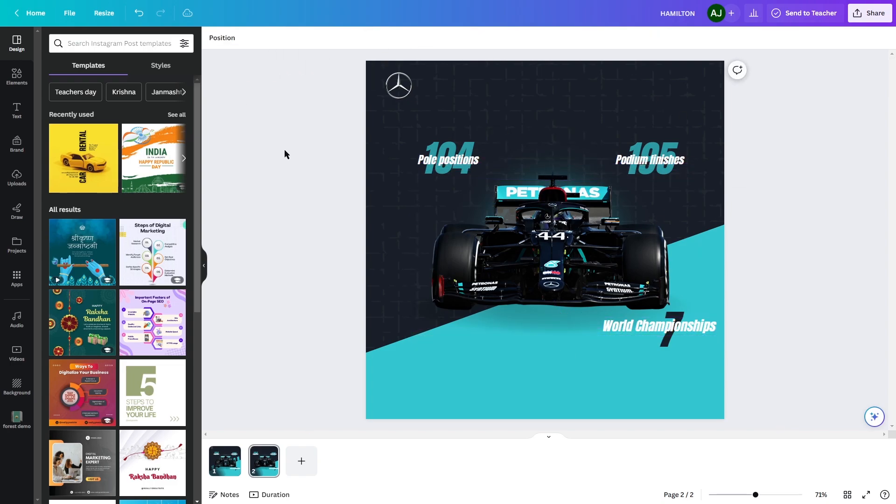
# Step: Move World Championships under the 7 and the stat labels above their numbers
pyautogui.click(659, 326)
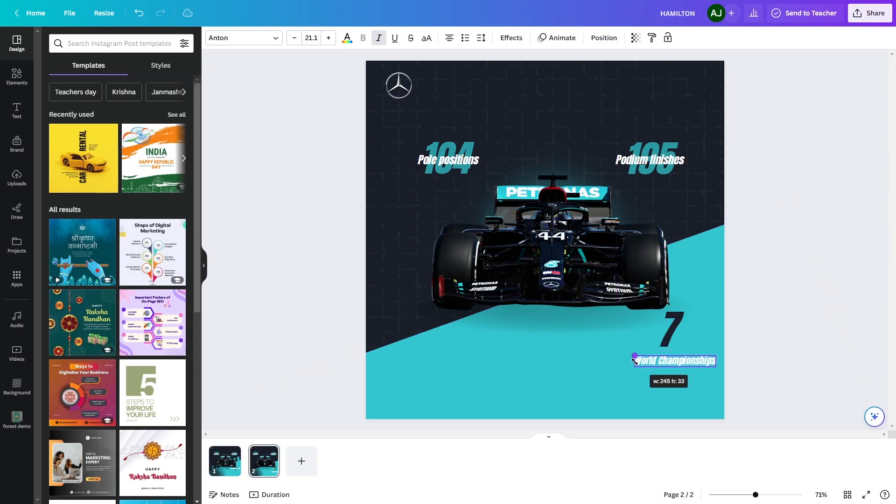
pyautogui.click(768, 374)
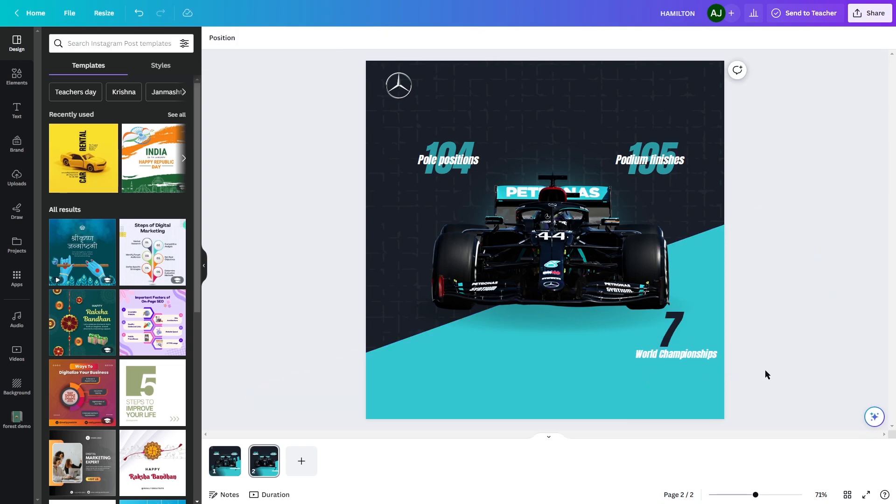
pyautogui.click(313, 37)
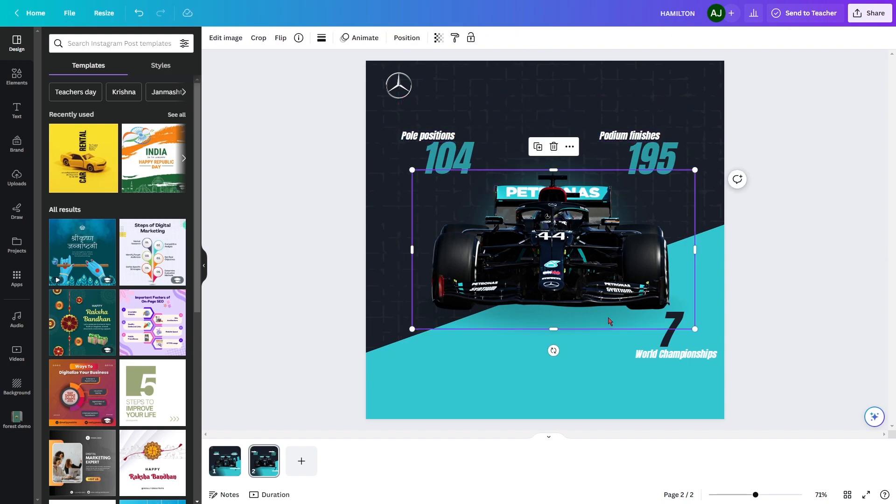
# Step: Tilt the car diagonally, enlarge it and settle it into the centre of page 2
pyautogui.moveTo(553, 350); pyautogui.dragTo(587, 345)
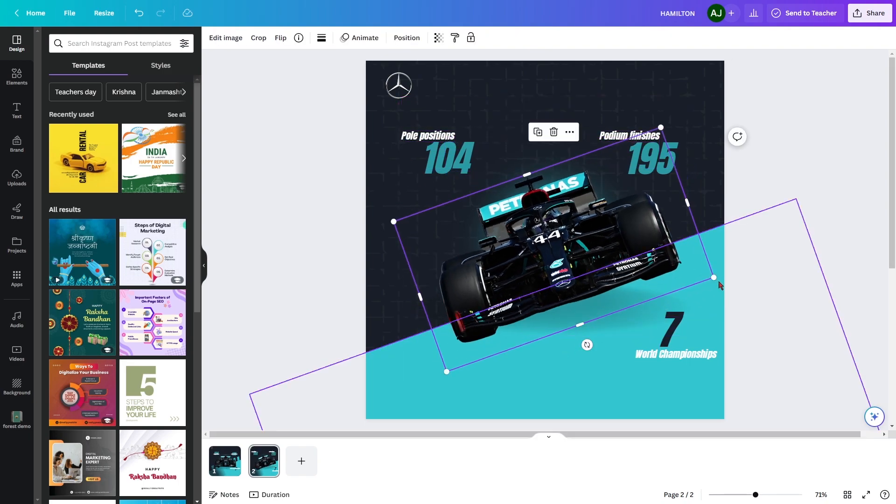
pyautogui.moveTo(714, 278); pyautogui.dragTo(772, 288)
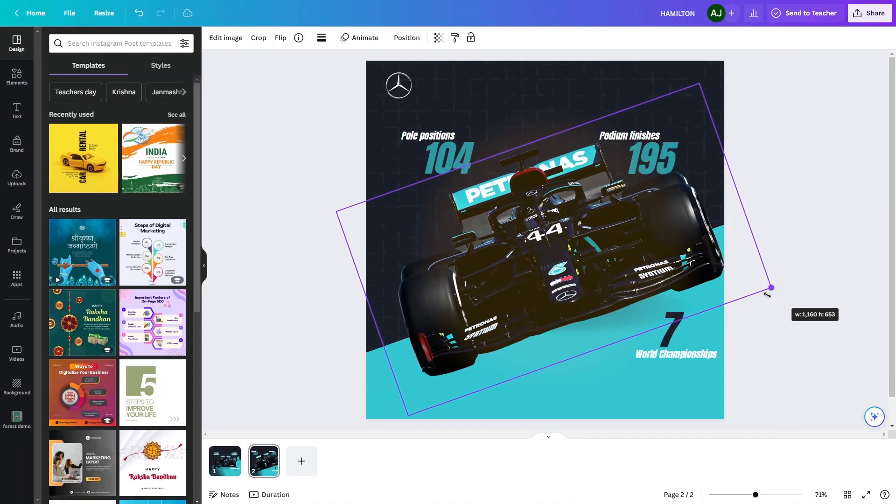
pyautogui.moveTo(771, 289); pyautogui.dragTo(754, 286)
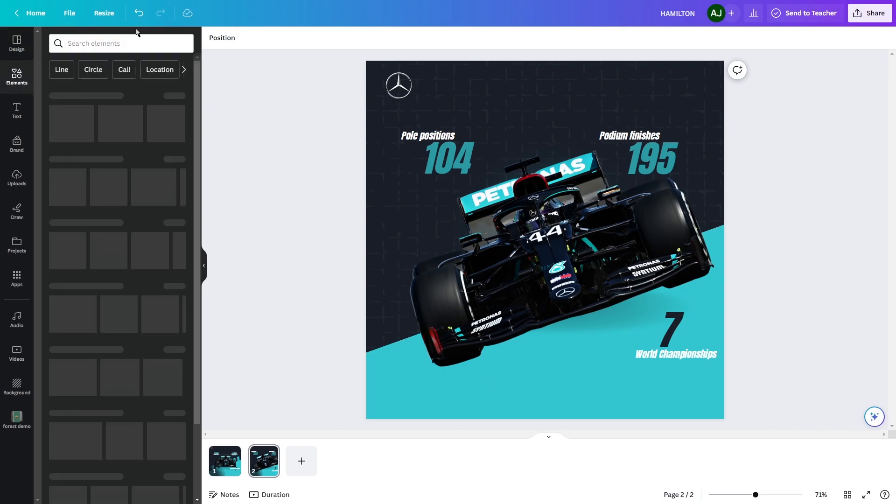
# Step: Search Elements for 'smoke' and place the driver's name text in the bottom-right corner
pyautogui.write('smoke')
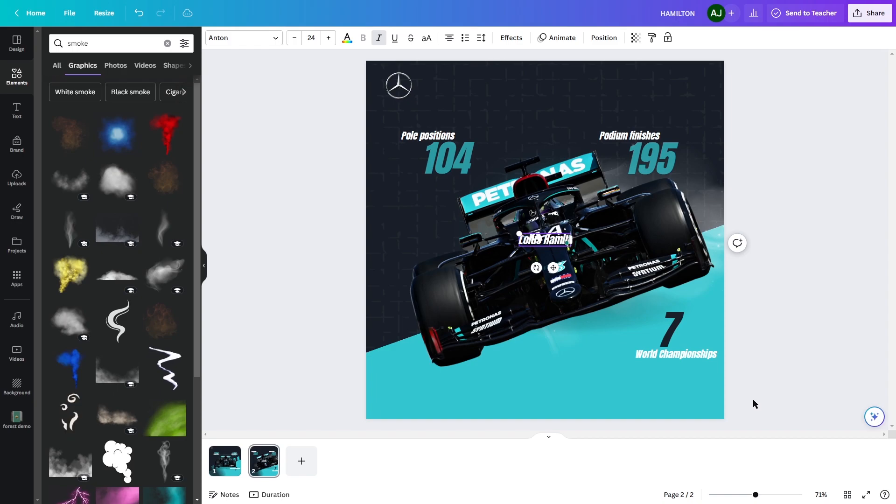
pyautogui.moveTo(544, 240); pyautogui.dragTo(676, 404)
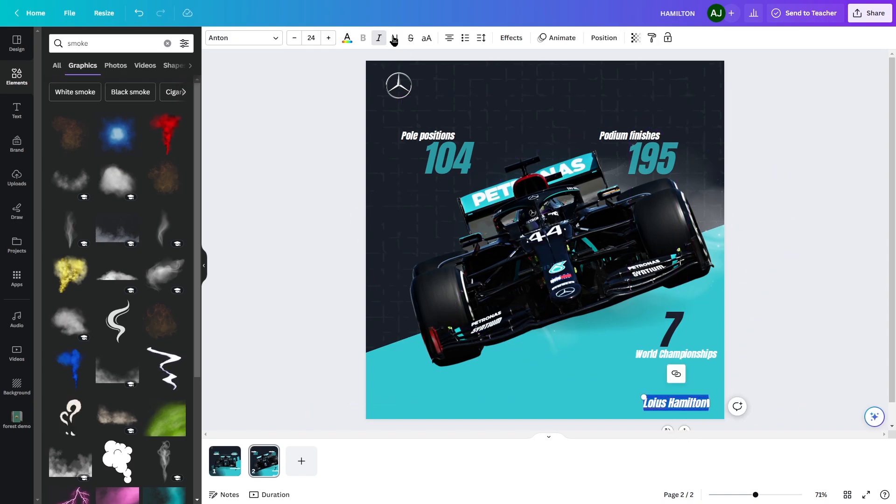
# Step: Enlarge the 'Loius Hamilton.' text, widen its letter spacing and give it an entrance animation
pyautogui.moveTo(642, 397); pyautogui.dragTo(639, 399)
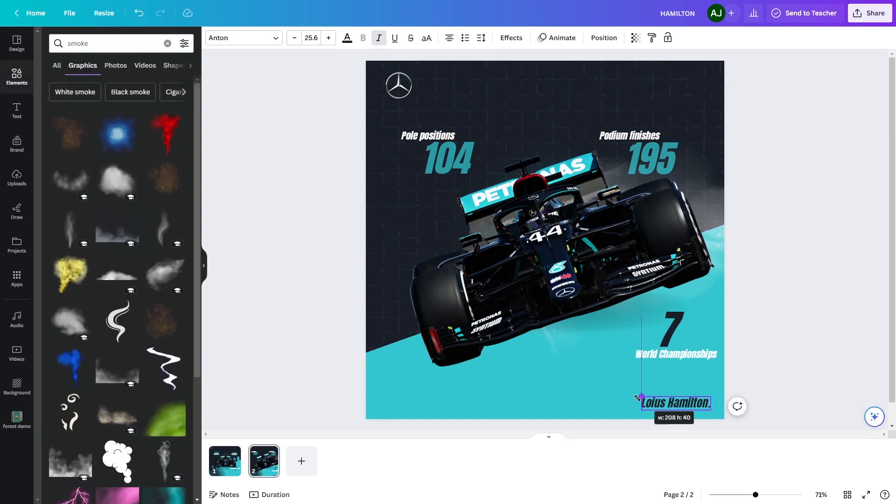
pyautogui.click(480, 37)
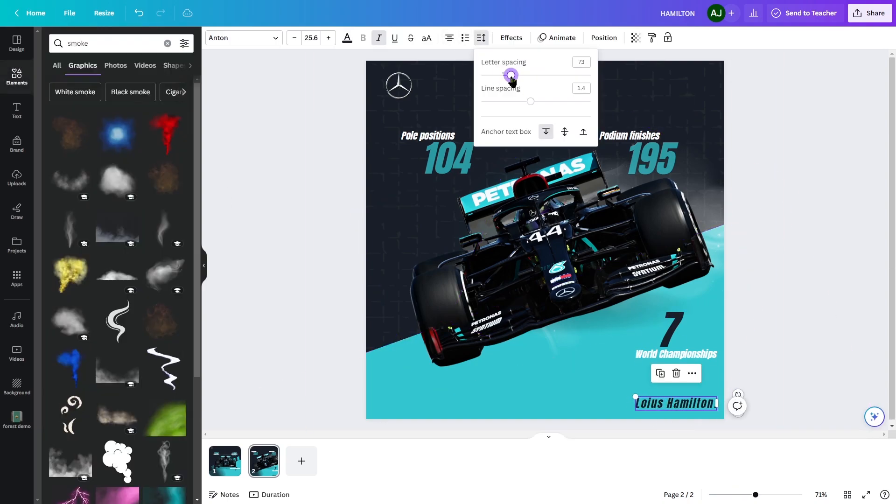
pyautogui.click(809, 355)
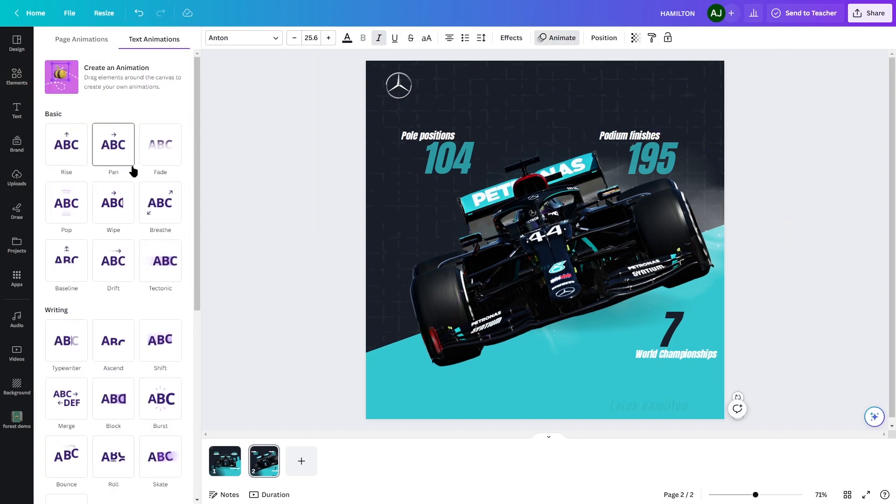
pyautogui.scroll(-3)
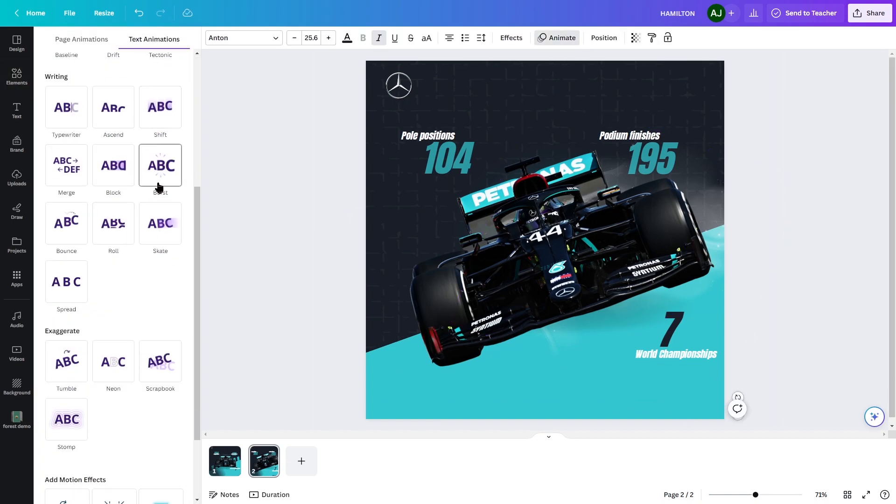
pyautogui.click(113, 165)
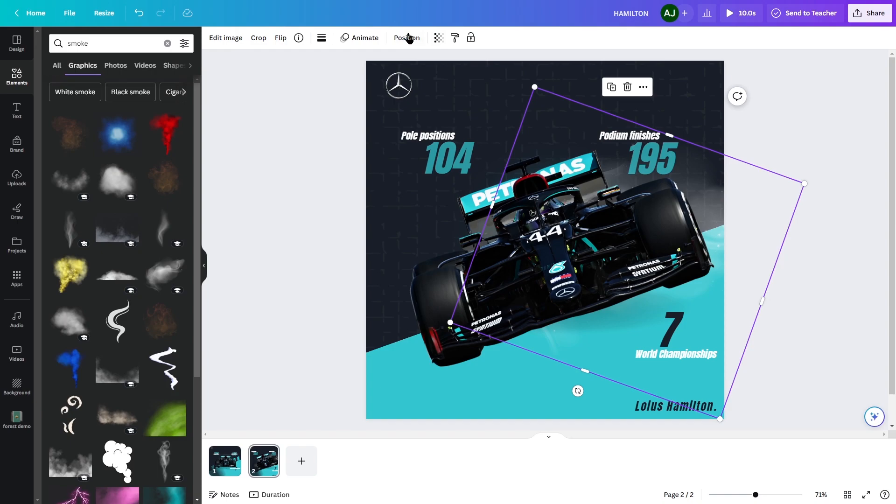
# Step: Give the page-2 car a Drift animation and adjust the stat numbers via the layers list
pyautogui.click(364, 38)
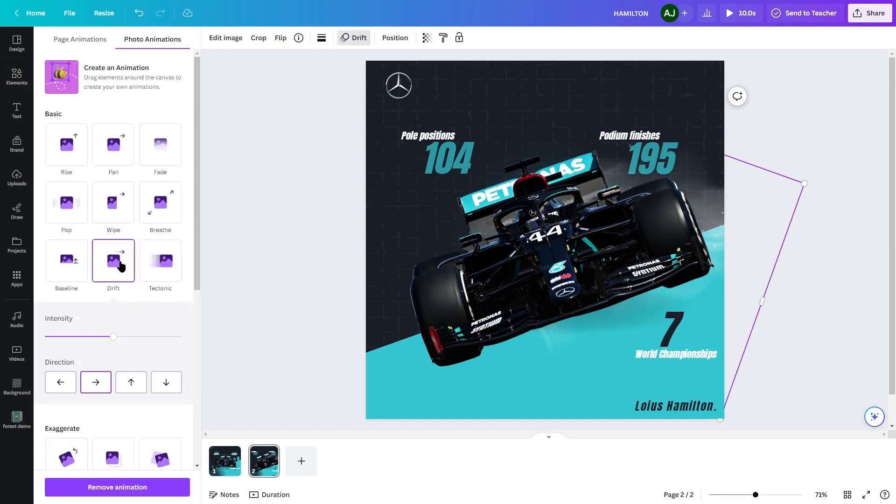
pyautogui.moveTo(113, 337); pyautogui.dragTo(182, 337)
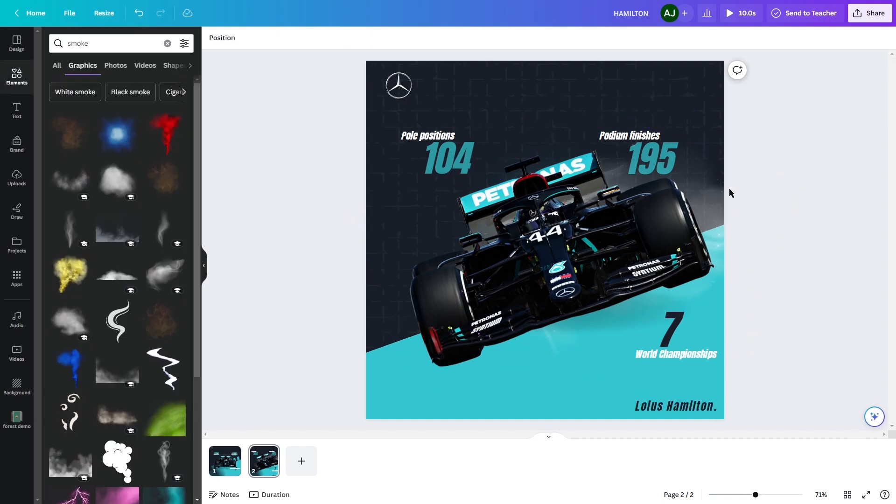
pyautogui.moveTo(816, 343)
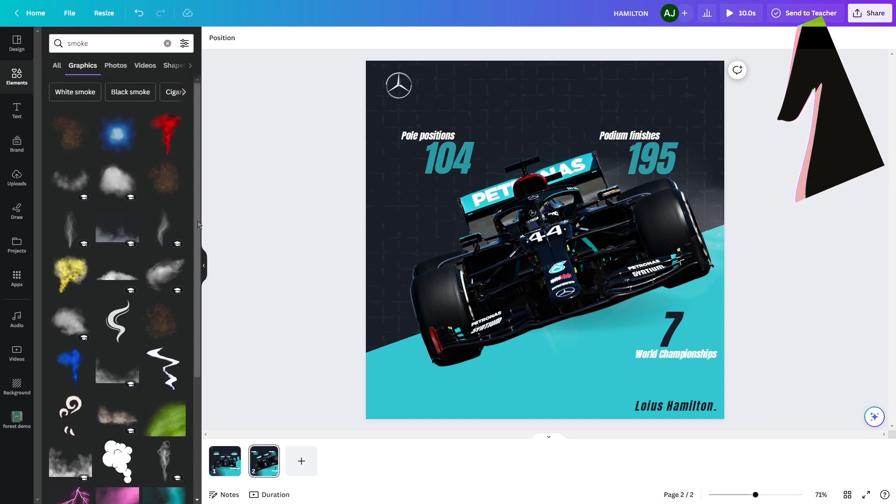
pyautogui.click(428, 135)
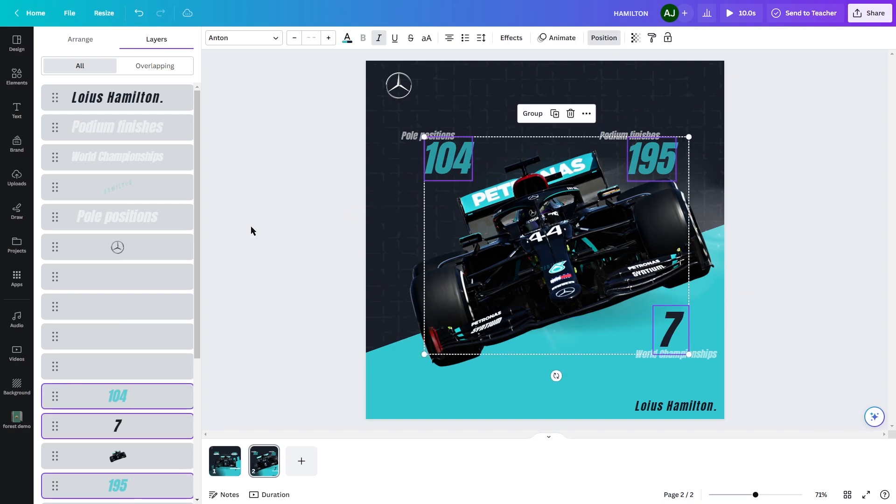
pyautogui.click(17, 78)
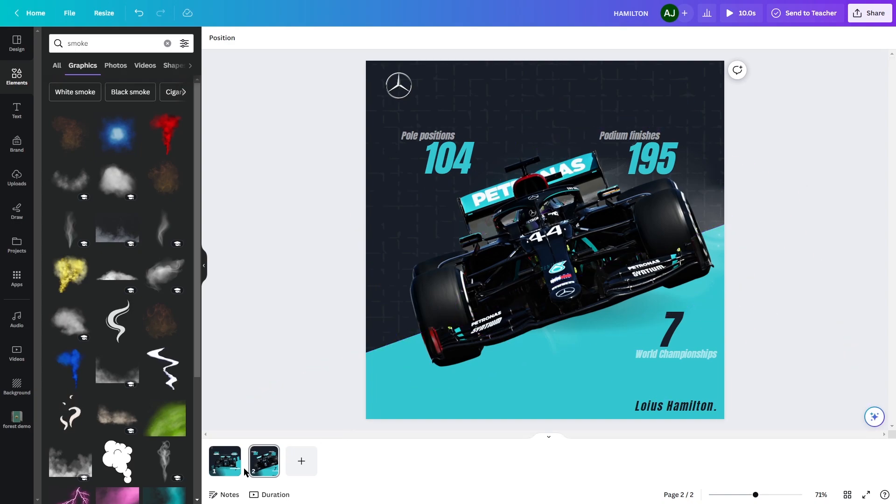
# Step: Check page 1's 4.7s timing and preview the animated two-page post
pyautogui.click(224, 460)
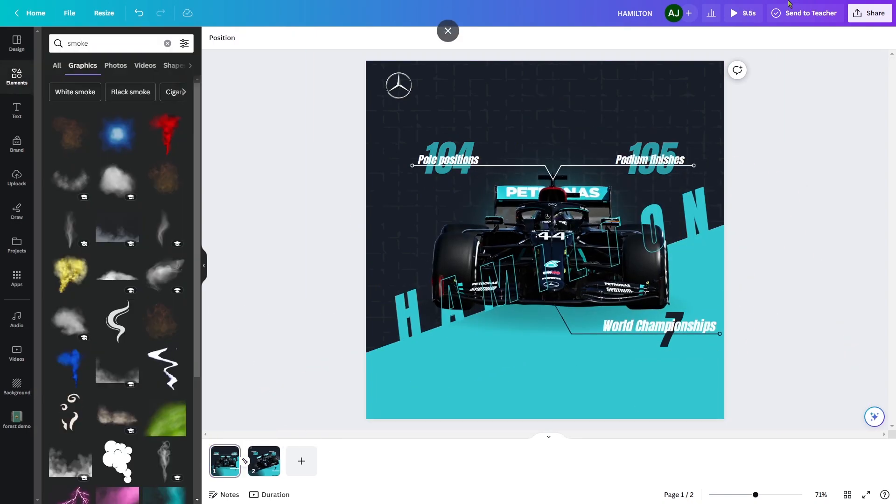
pyautogui.click(297, 38)
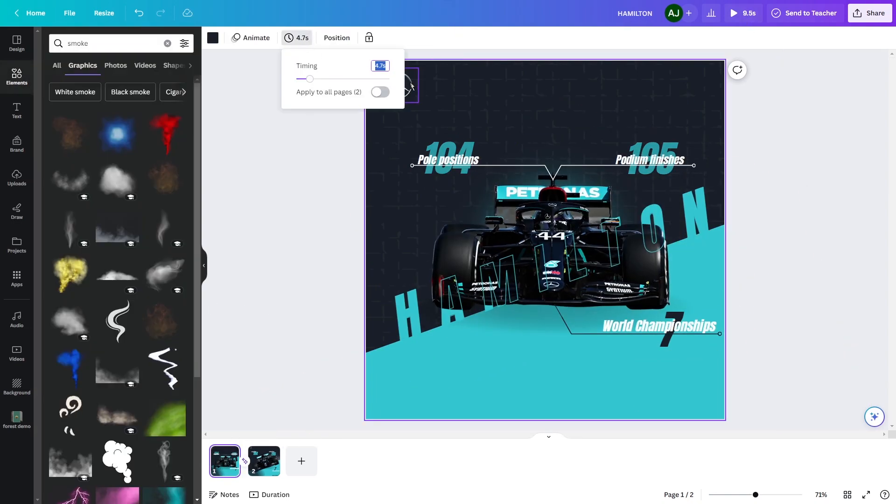
pyautogui.click(734, 12)
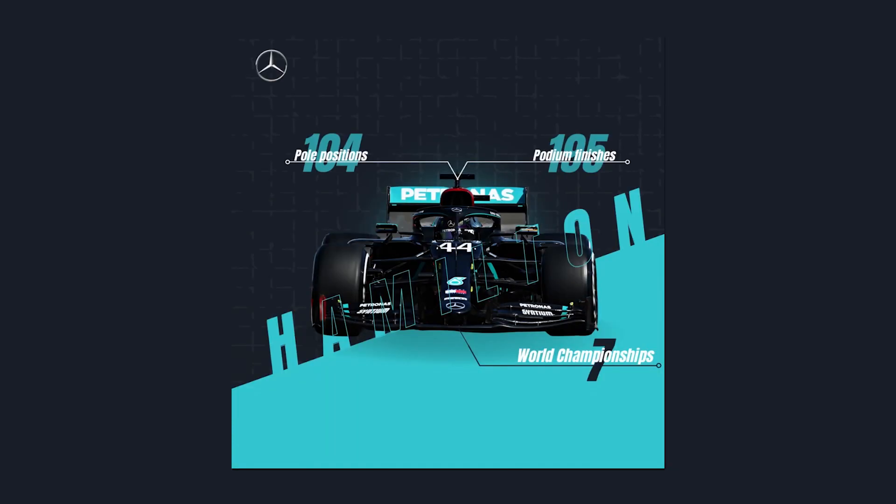